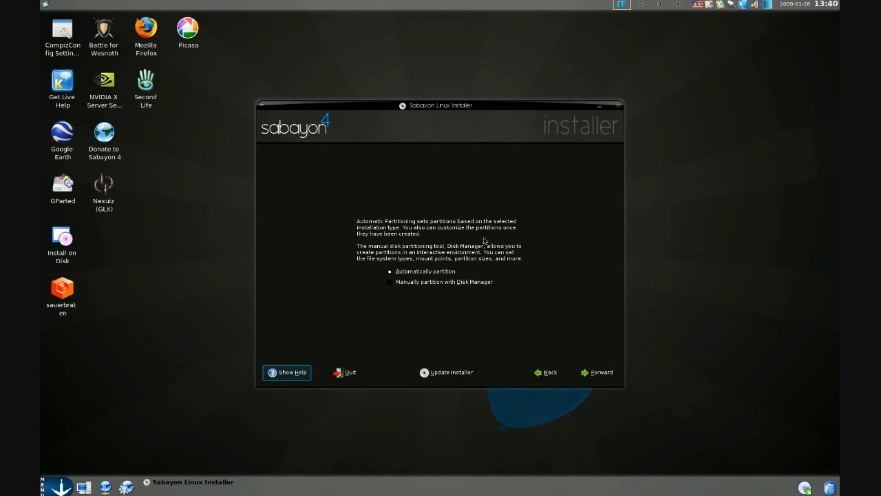
pyautogui.moveTo(442, 268)
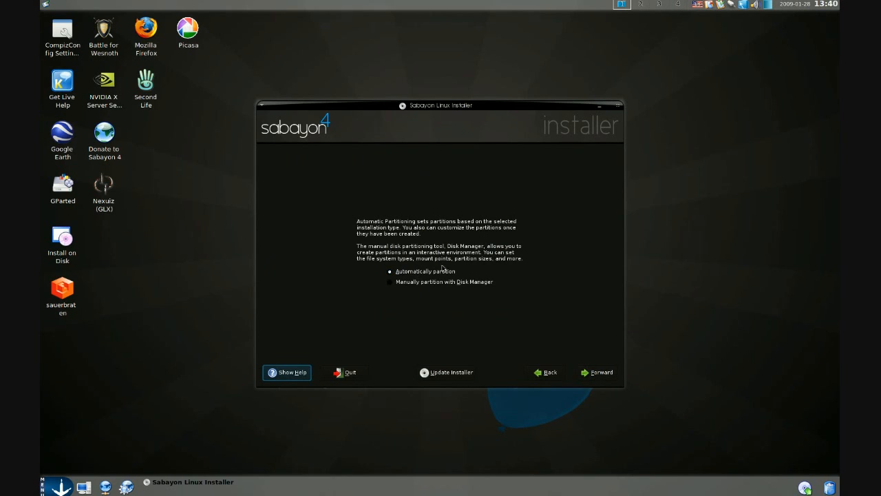
# Select 'Manually partition with Disk Manager' instead of automatic partitioning
pyautogui.click(390, 272)
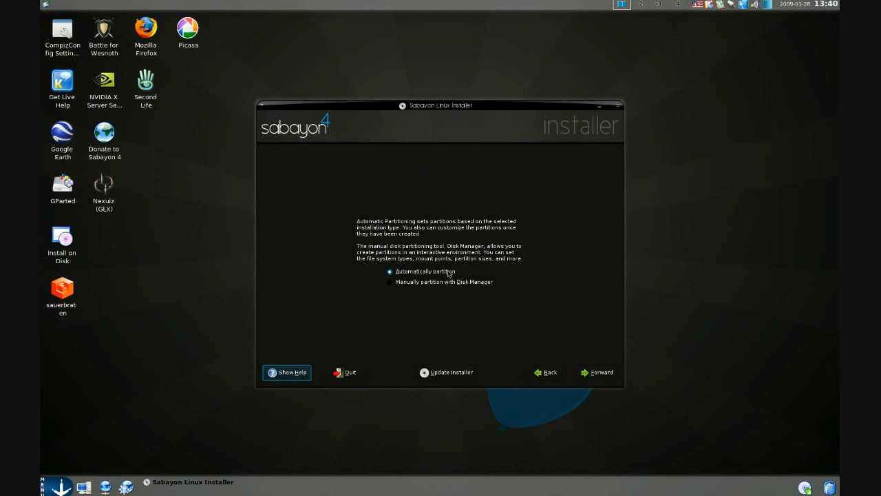
pyautogui.click(390, 283)
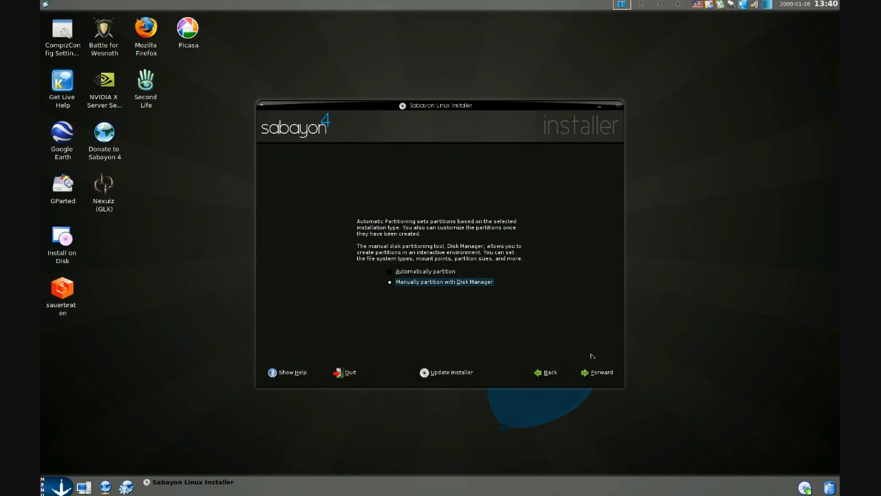
pyautogui.moveTo(596, 372)
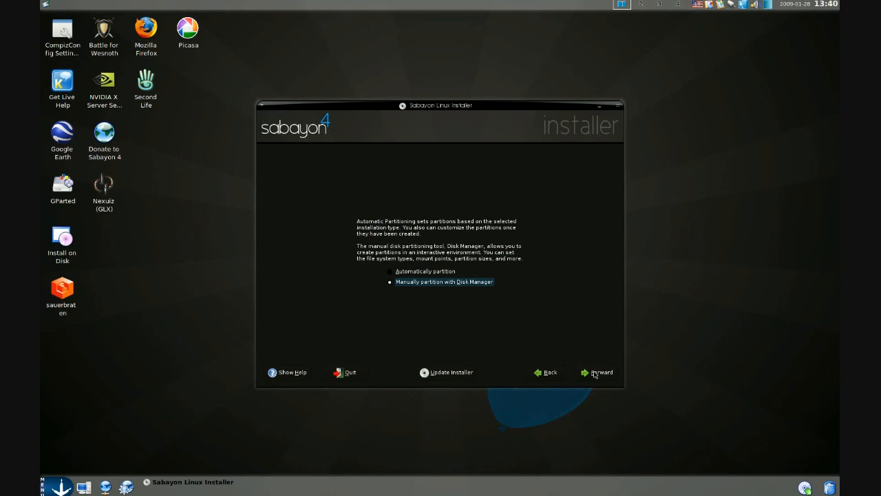
# Go forward to the Disk Manager listing partitions on /dev/sda and /dev/sdb
pyautogui.click(597, 372)
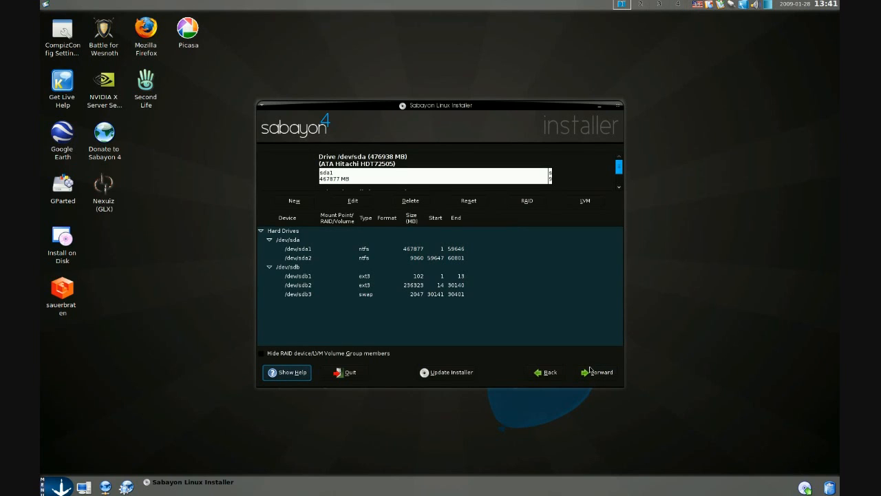
pyautogui.moveTo(588, 364)
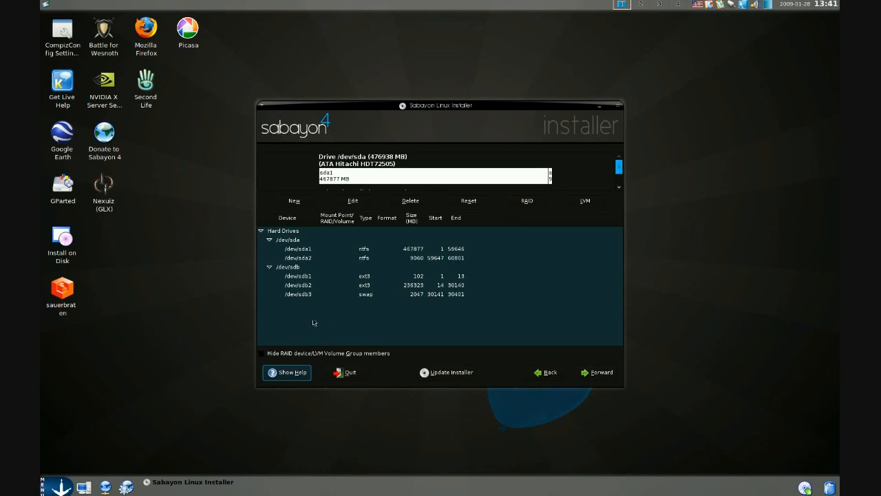
pyautogui.moveTo(320, 314)
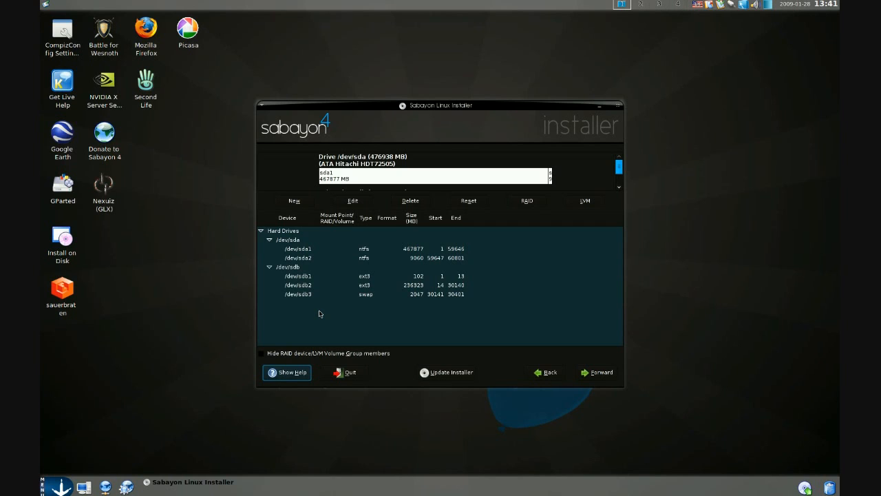
pyautogui.moveTo(323, 294)
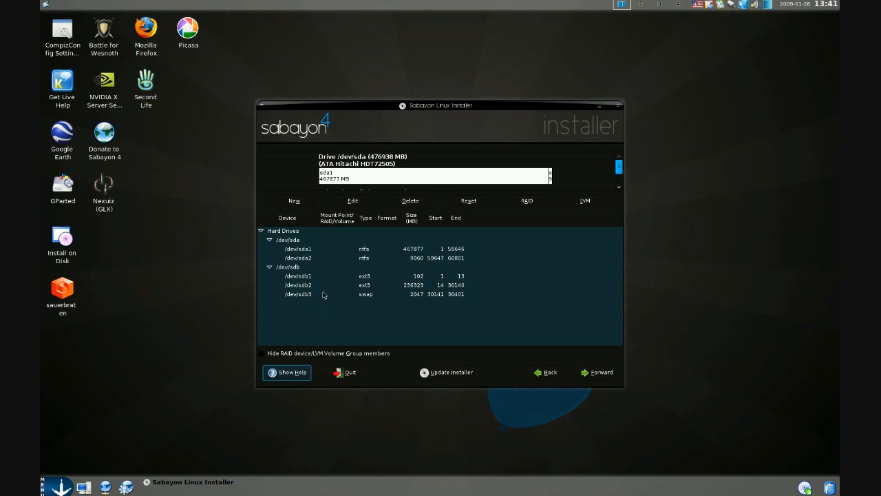
pyautogui.moveTo(309, 282)
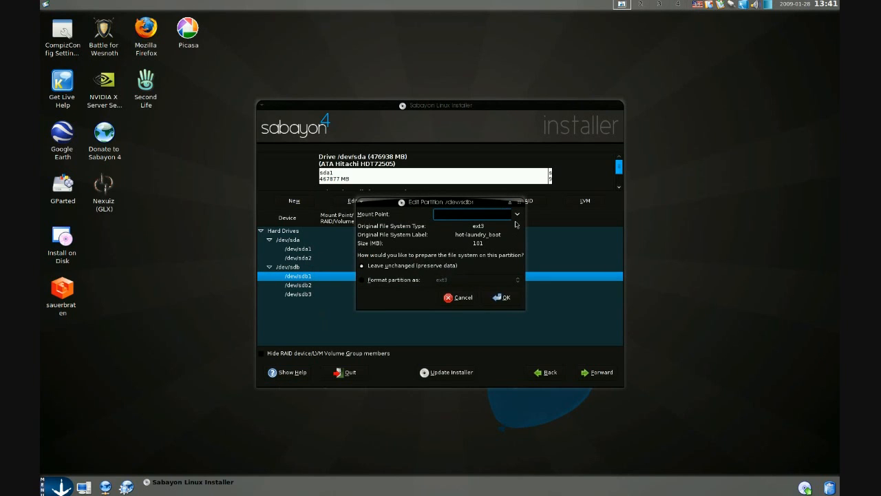
pyautogui.moveTo(518, 218)
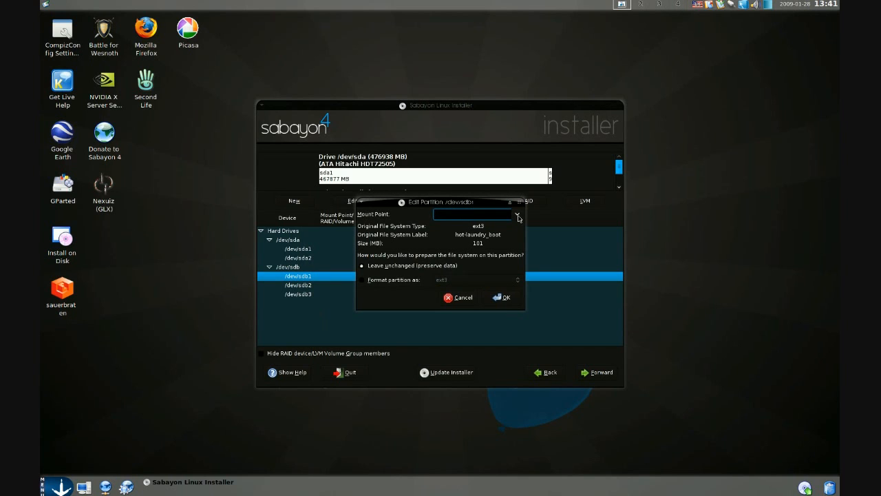
pyautogui.moveTo(517, 219)
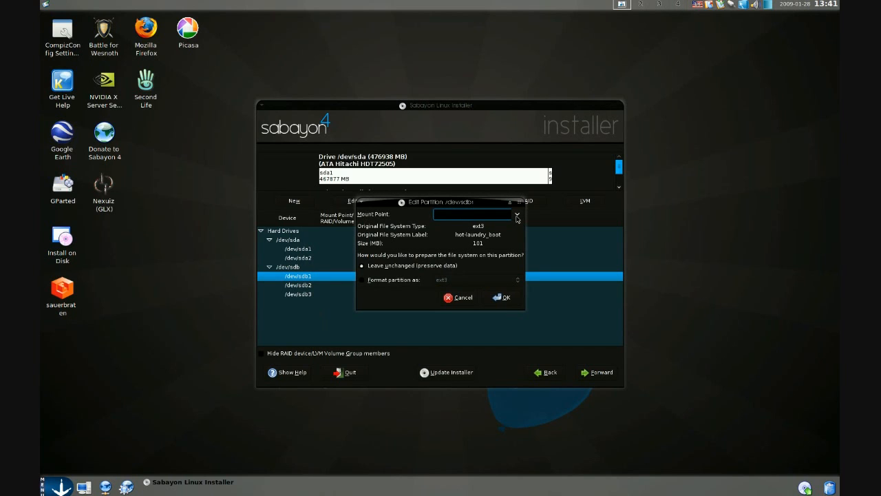
# Assign /dev/sdb1 the /boot mount point and keep it unformatted as ext3
pyautogui.click(516, 215)
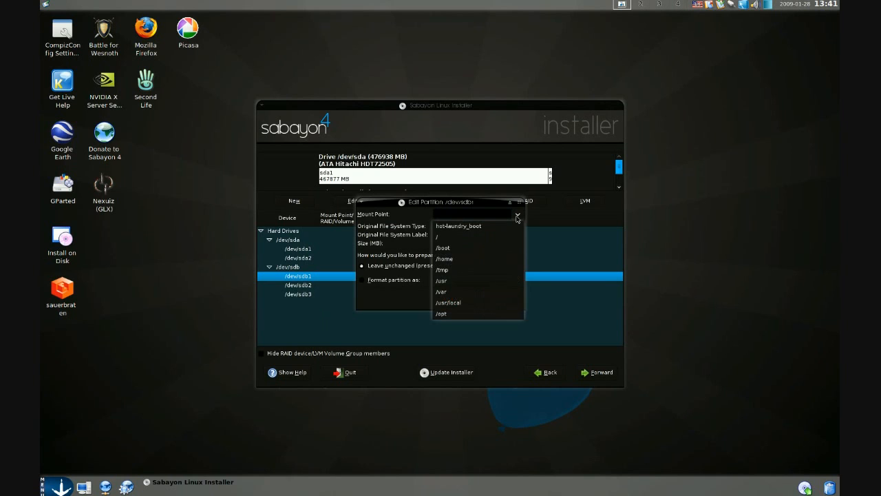
pyautogui.moveTo(473, 248)
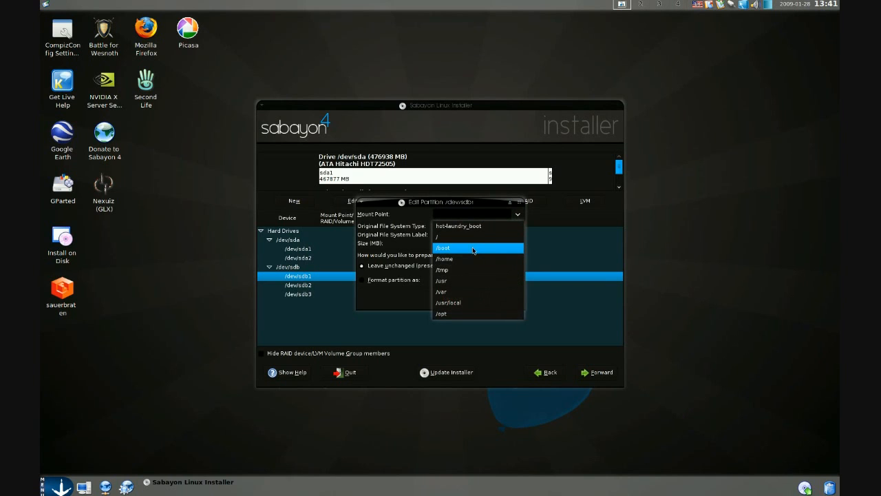
pyautogui.click(444, 247)
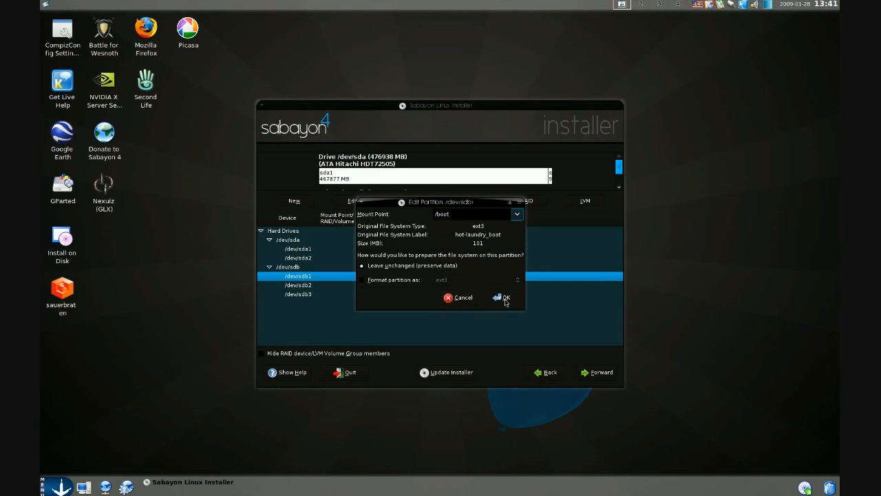
pyautogui.click(502, 297)
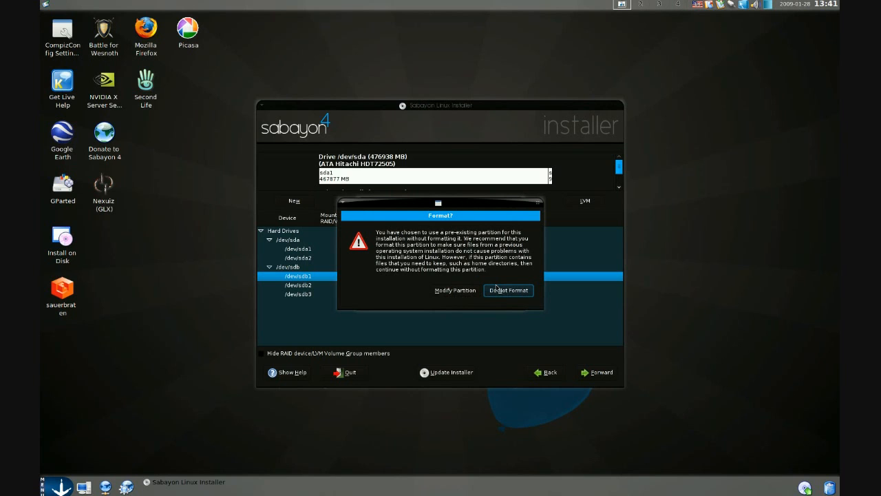
pyautogui.moveTo(518, 295)
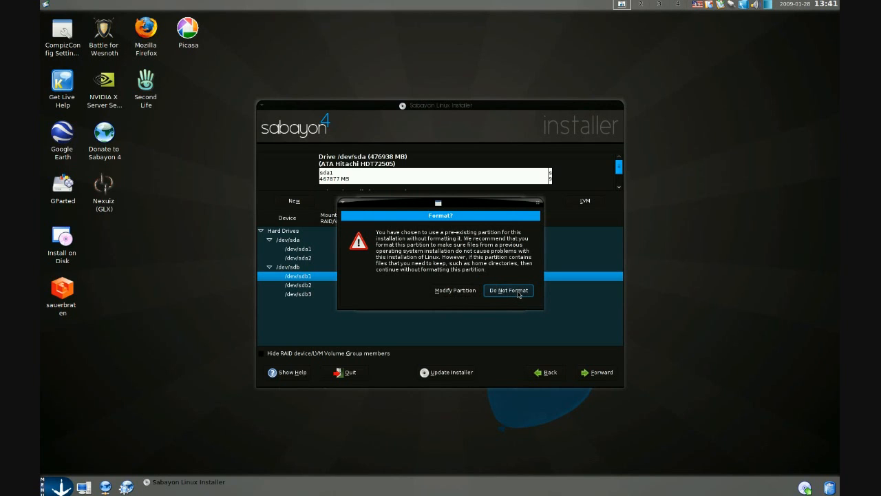
pyautogui.click(509, 290)
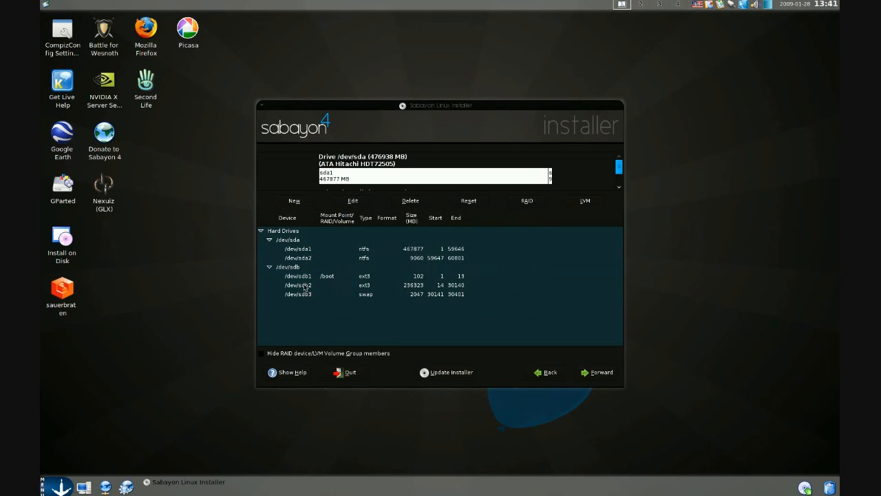
# Edit /dev/sdb2 to mount at / and keep its existing ext3 data unformatted
pyautogui.click(298, 285)
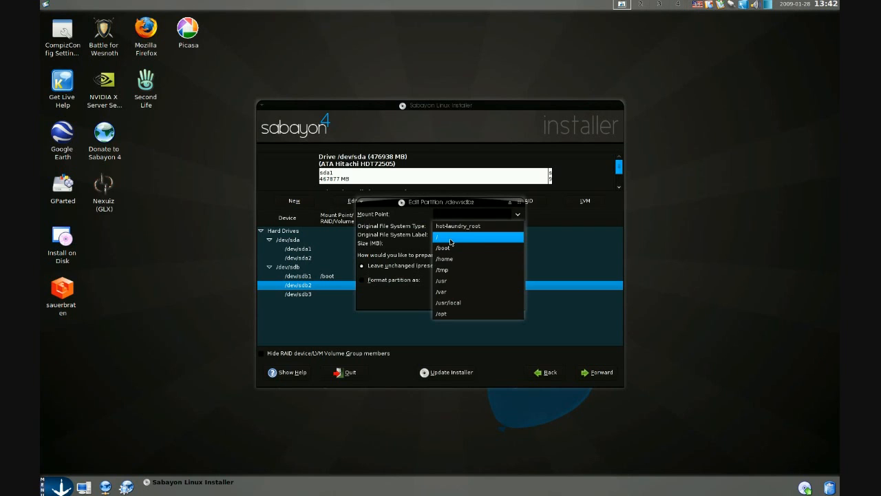
pyautogui.click(438, 237)
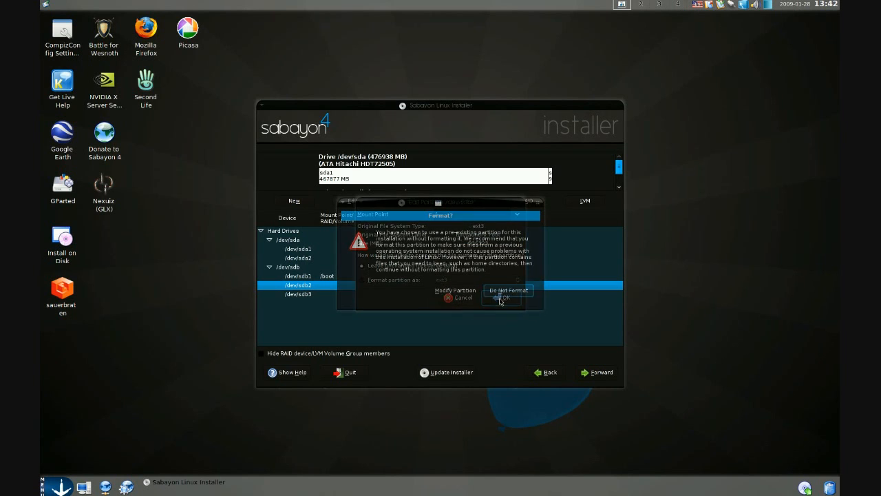
pyautogui.click(503, 291)
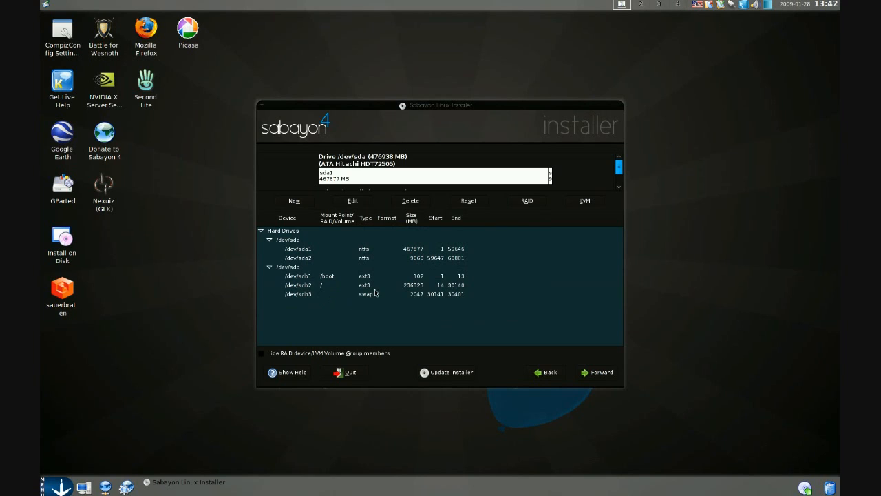
pyautogui.moveTo(598, 363)
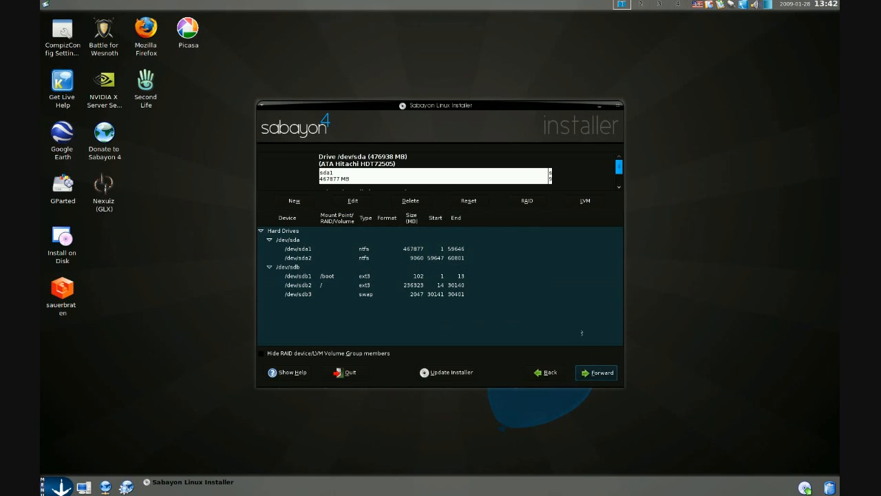
# On the GRUB page, keep Sabayon on /dev/sdb2 as default and tick 'Configure advanced boot loader options'
pyautogui.click(596, 373)
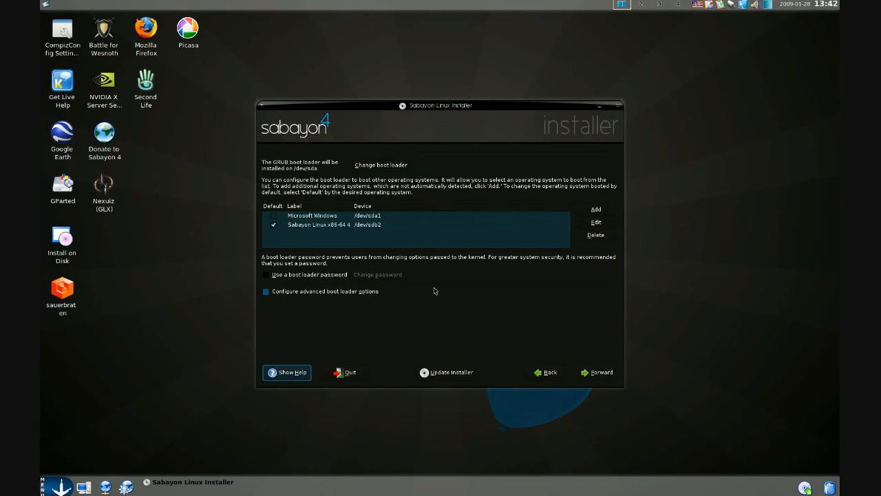
pyautogui.click(266, 291)
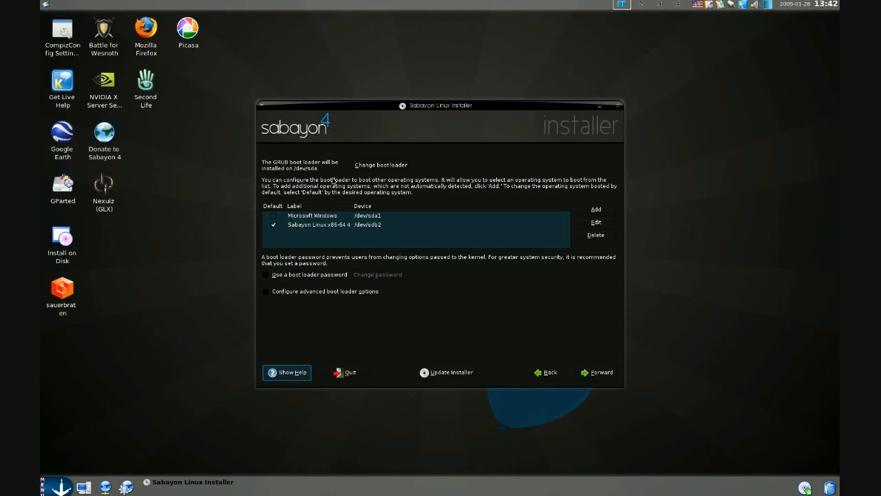
pyautogui.moveTo(358, 182)
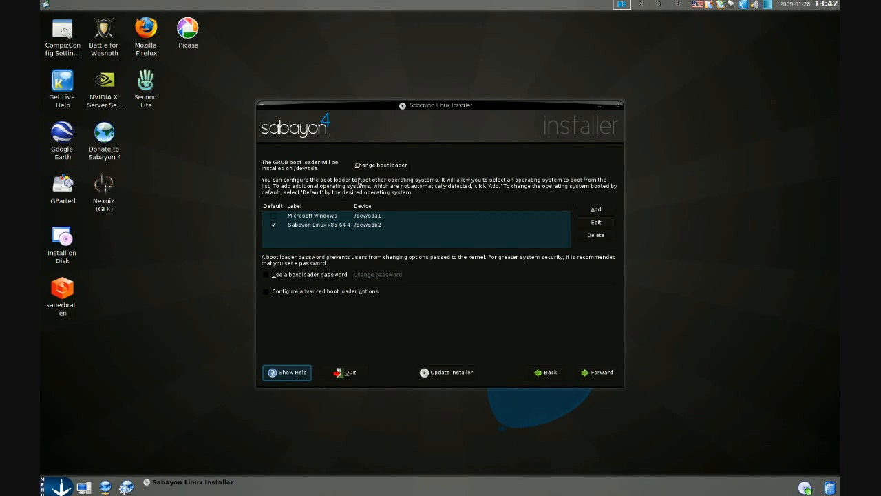
pyautogui.moveTo(279, 236)
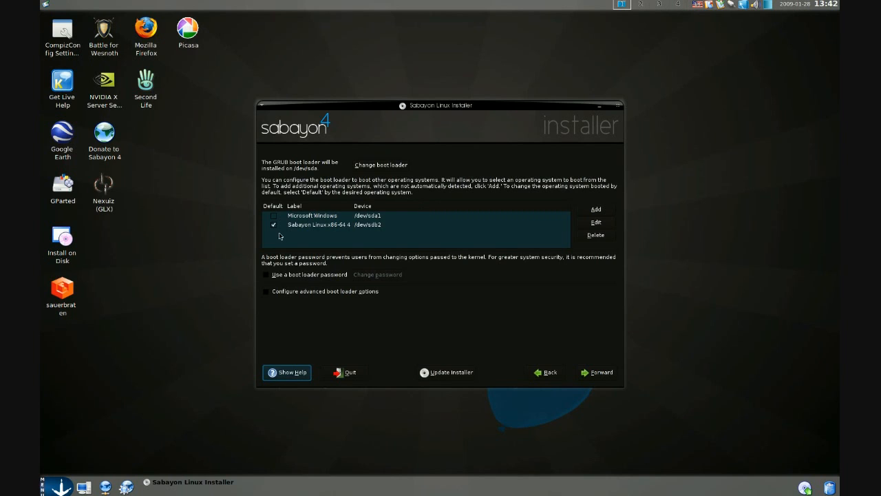
pyautogui.moveTo(330, 217)
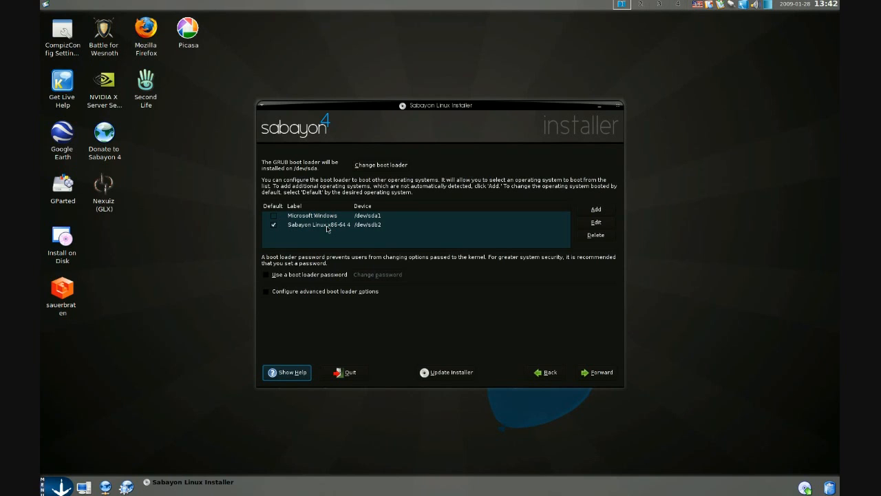
pyautogui.click(266, 274)
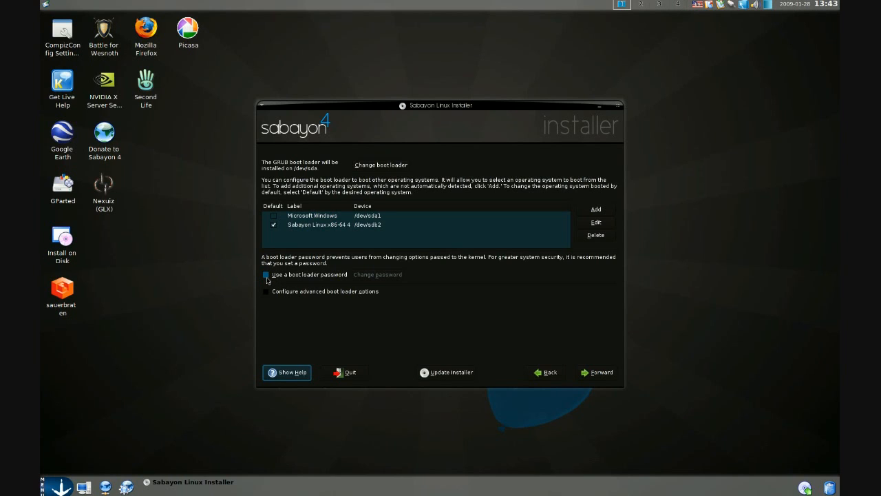
pyautogui.click(266, 291)
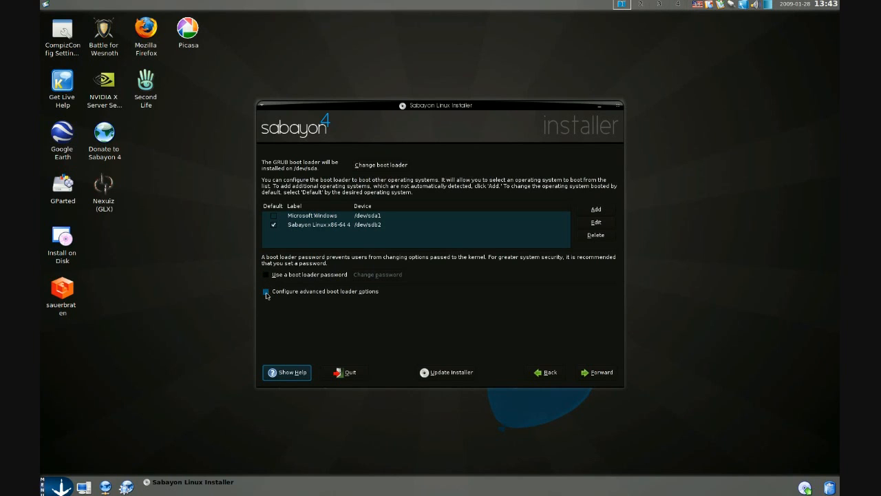
pyautogui.click(265, 291)
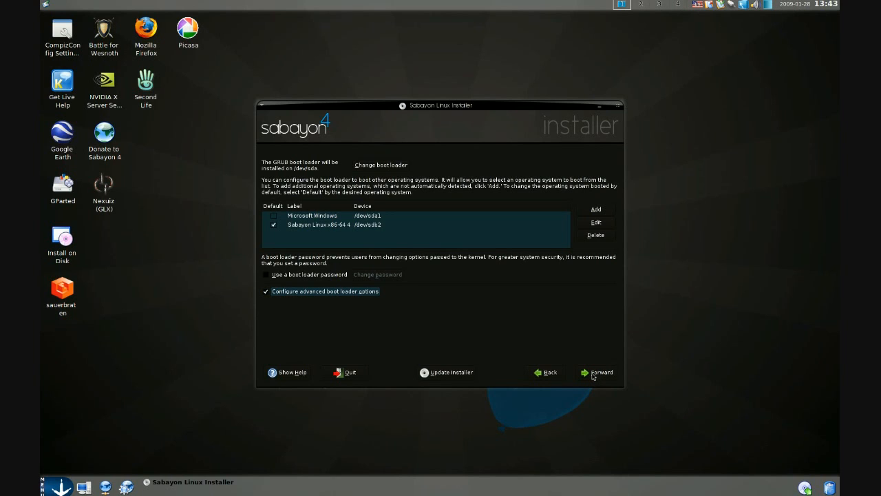
# Advance to the advanced boot loader page and review the General kernel parameters field
pyautogui.click(598, 372)
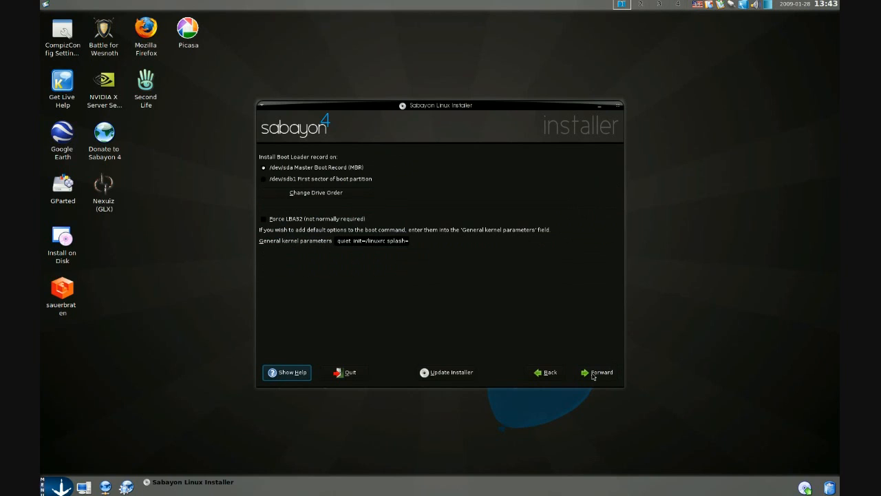
pyautogui.moveTo(384, 169)
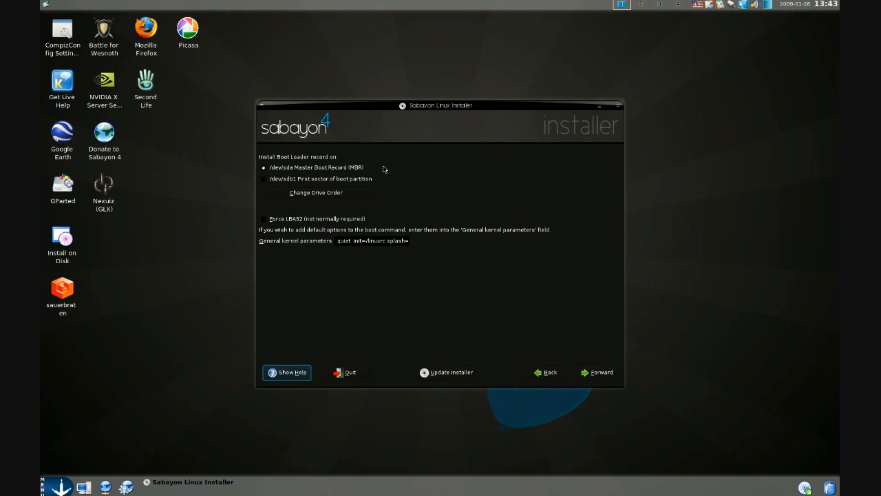
pyautogui.moveTo(388, 171)
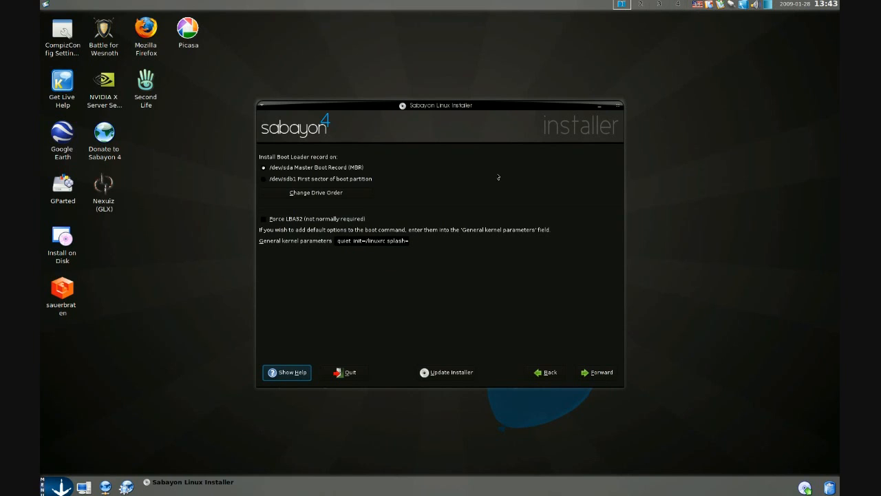
pyautogui.moveTo(455, 172)
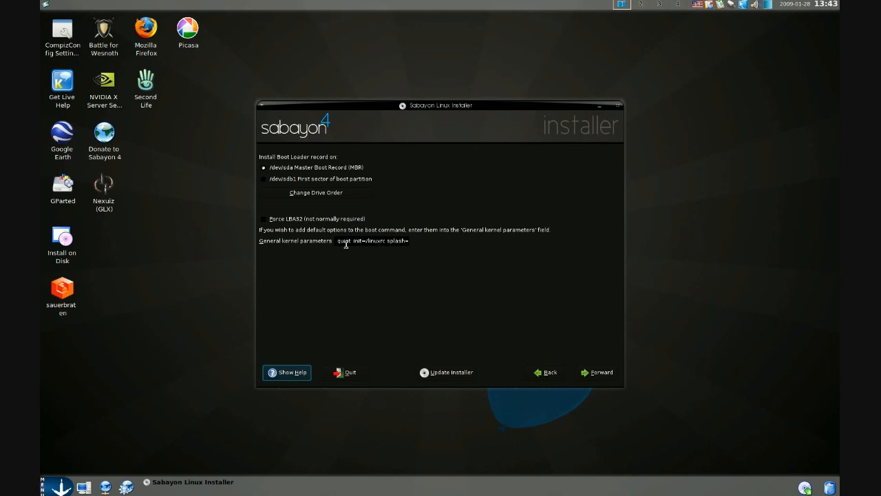
pyautogui.click(372, 241)
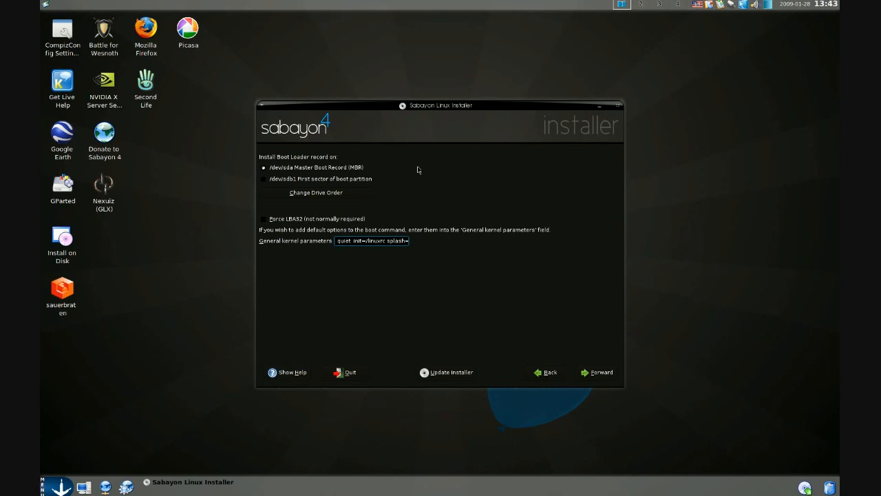
pyautogui.click(263, 179)
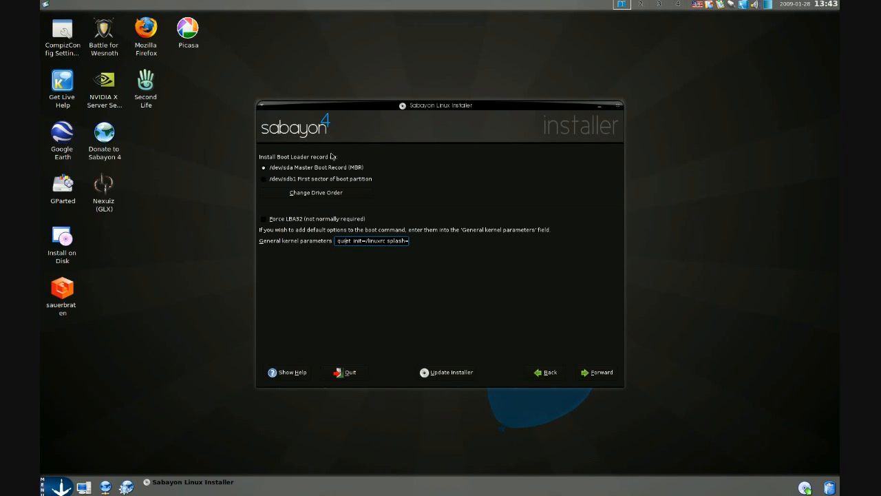
pyautogui.moveTo(337, 158)
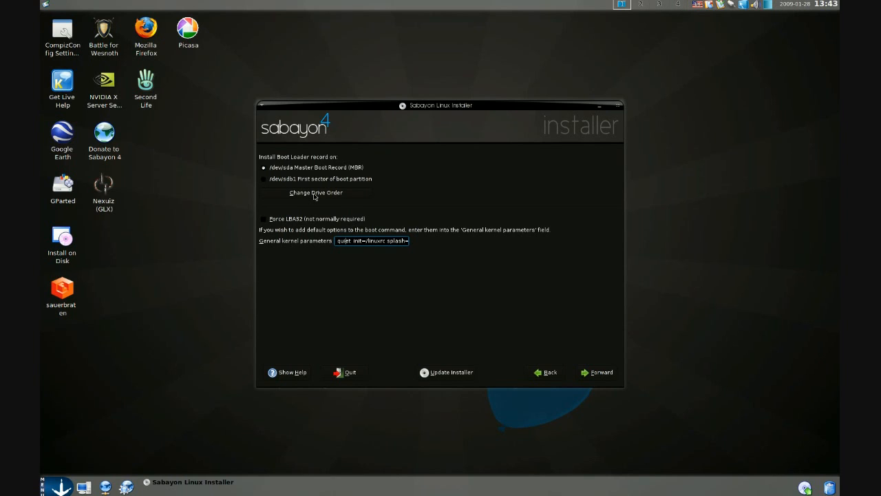
pyautogui.moveTo(306, 200)
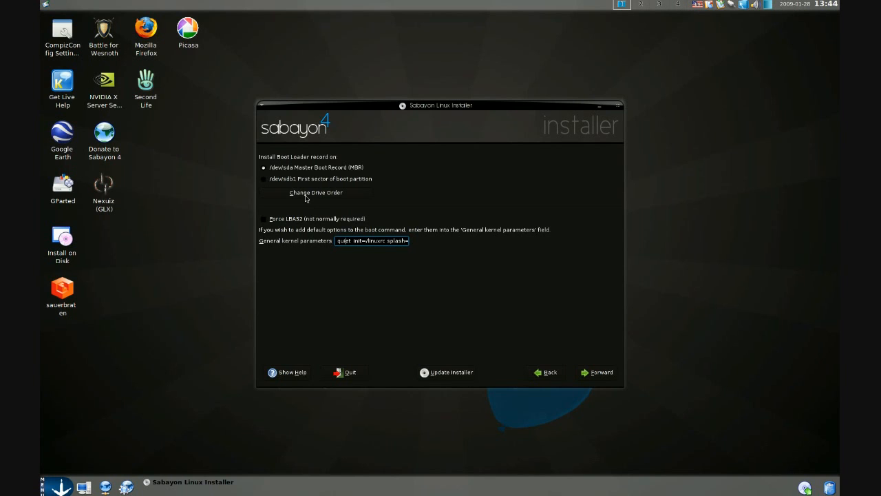
# Change the drive order so /dev/sdb comes before /dev/sda and confirm it
pyautogui.click(315, 192)
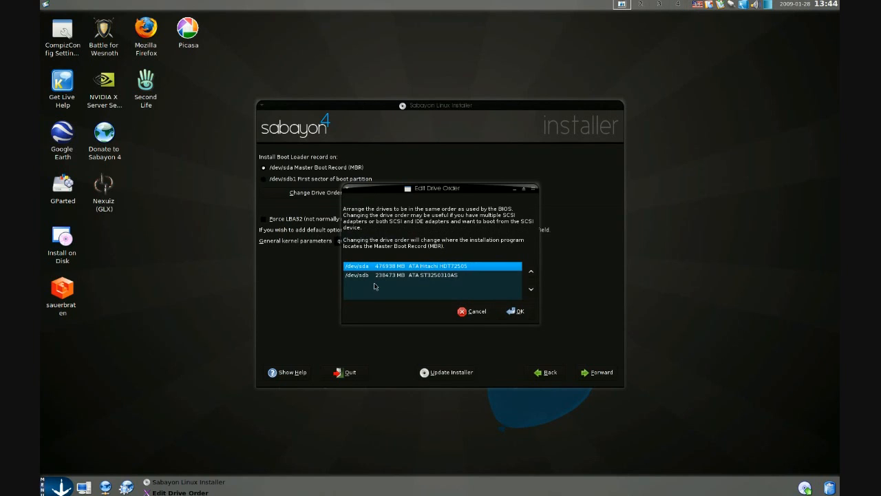
pyautogui.click(414, 275)
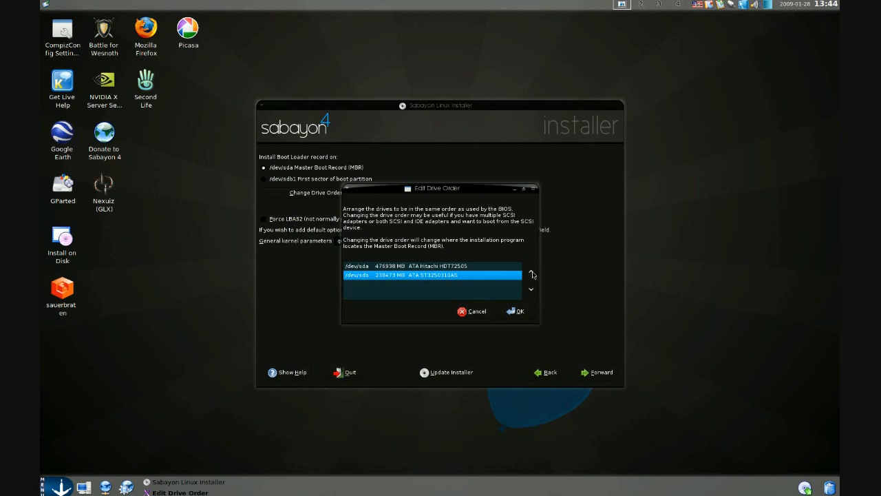
pyautogui.click(531, 272)
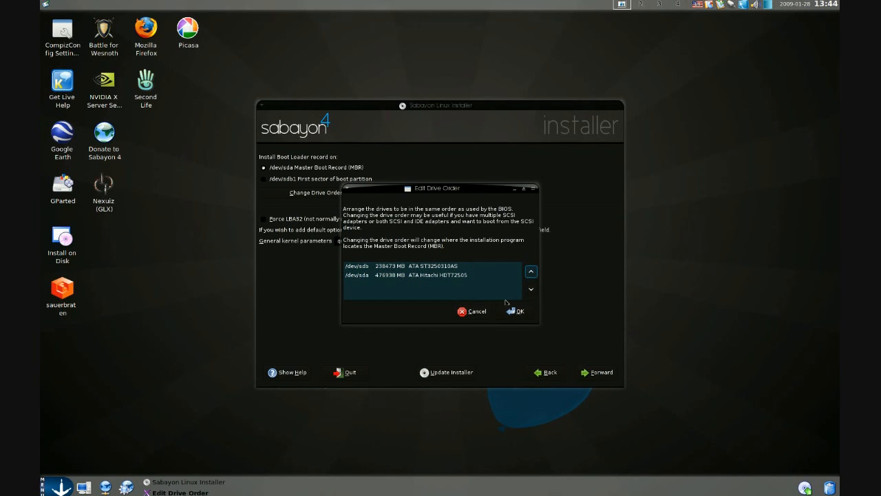
pyautogui.click(516, 311)
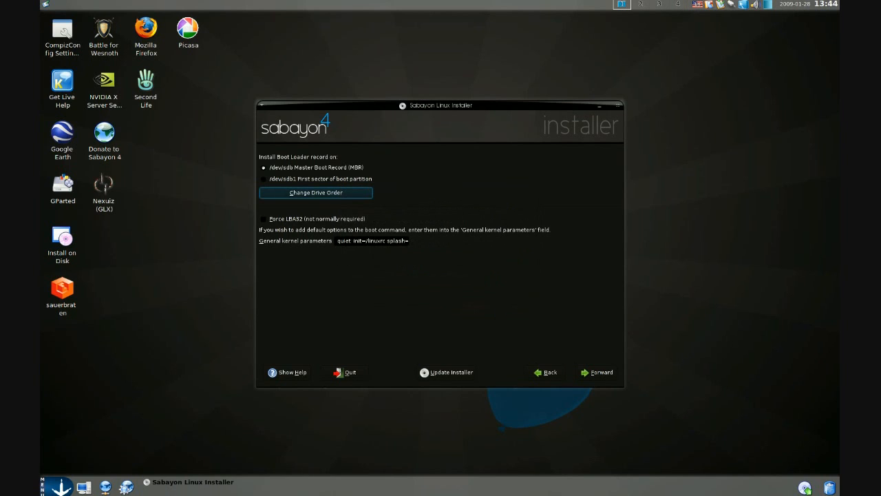
# Set the boot loader record to install on /dev/sdb's Master Boot Record
pyautogui.click(264, 168)
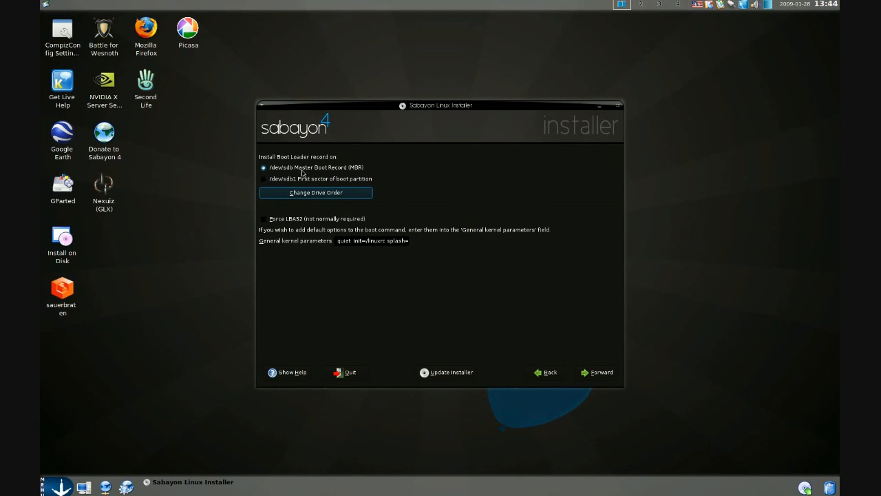
pyautogui.moveTo(295, 172)
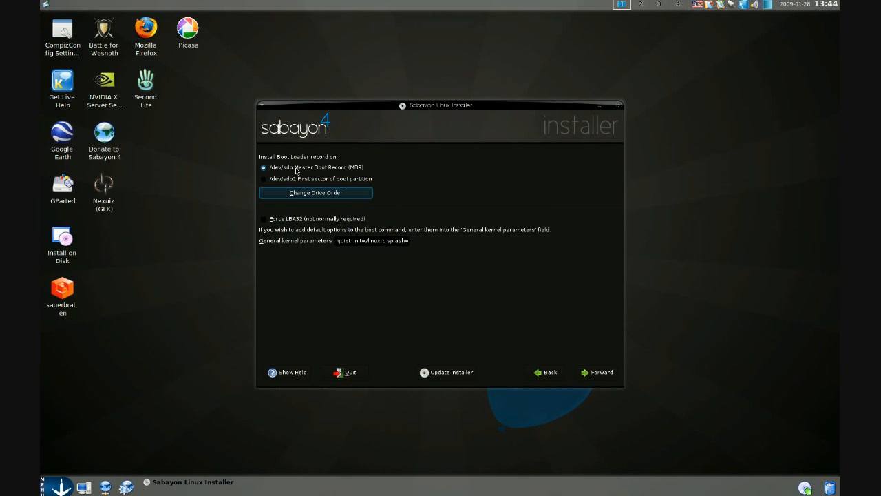
pyautogui.click(263, 179)
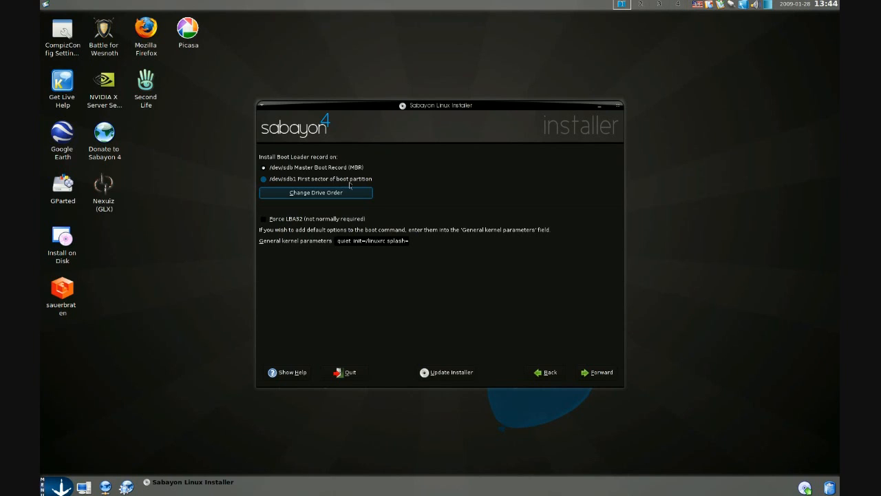
pyautogui.click(263, 167)
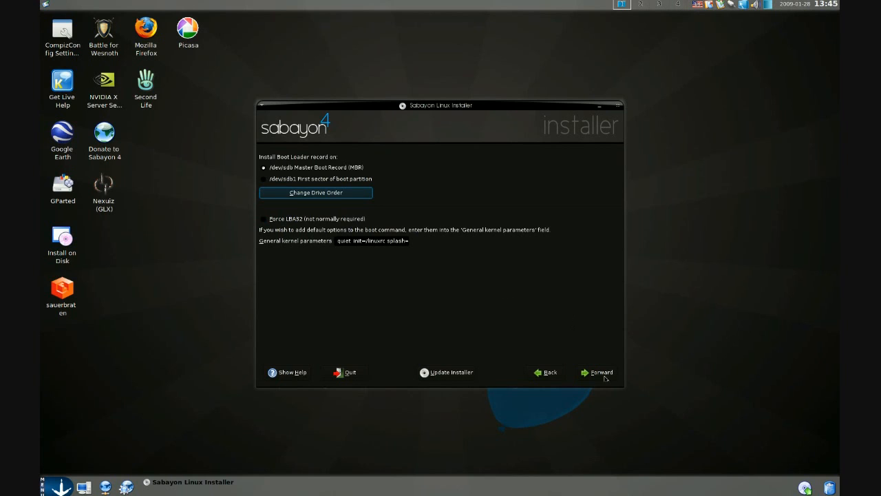
pyautogui.moveTo(603, 377)
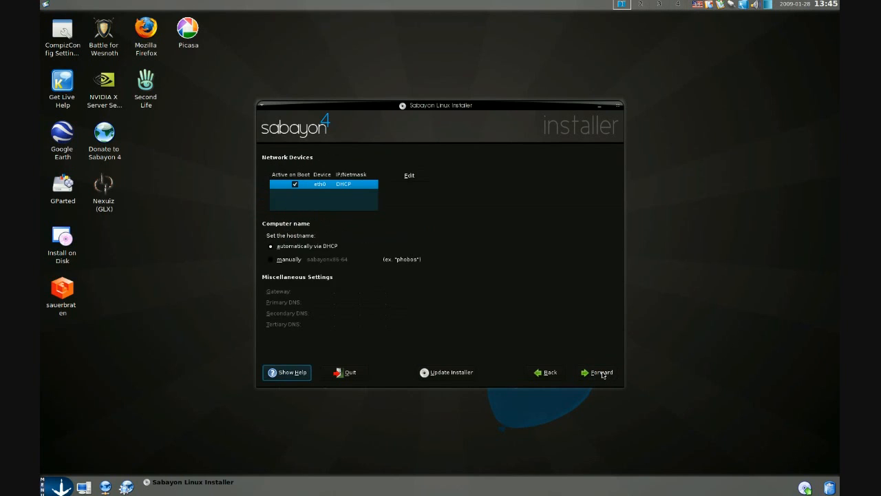
pyautogui.moveTo(437, 218)
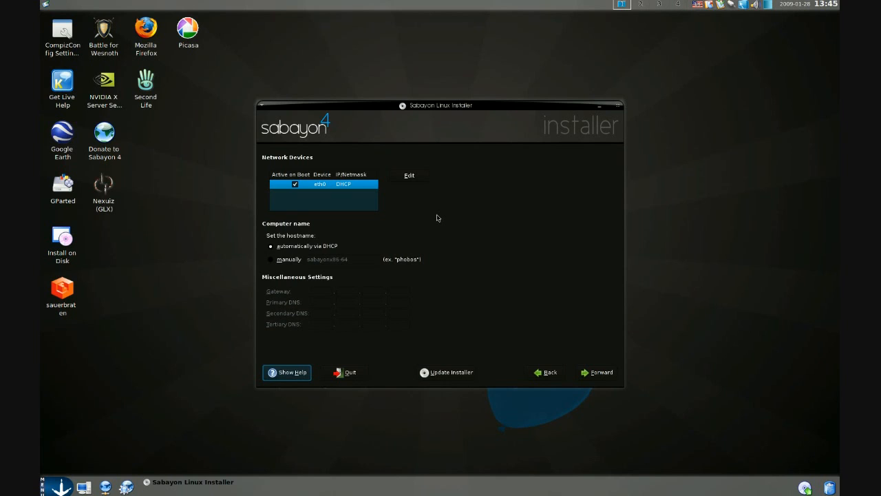
pyautogui.moveTo(440, 152)
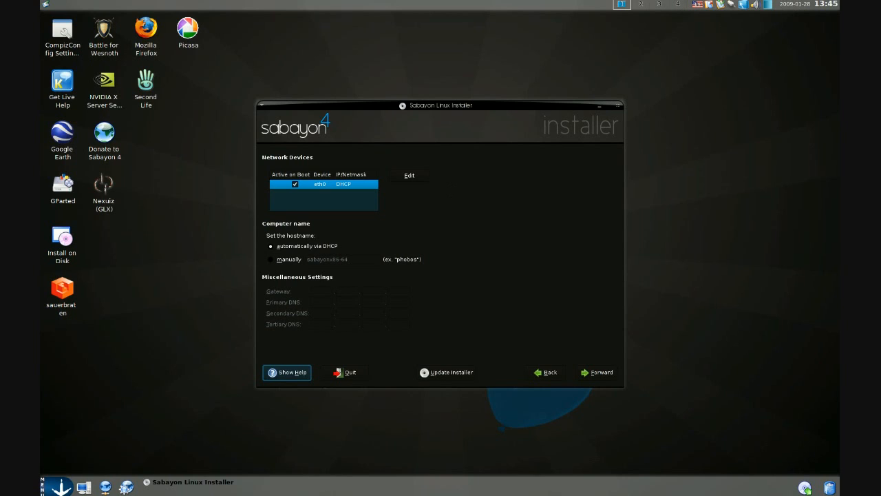
pyautogui.moveTo(449, 213)
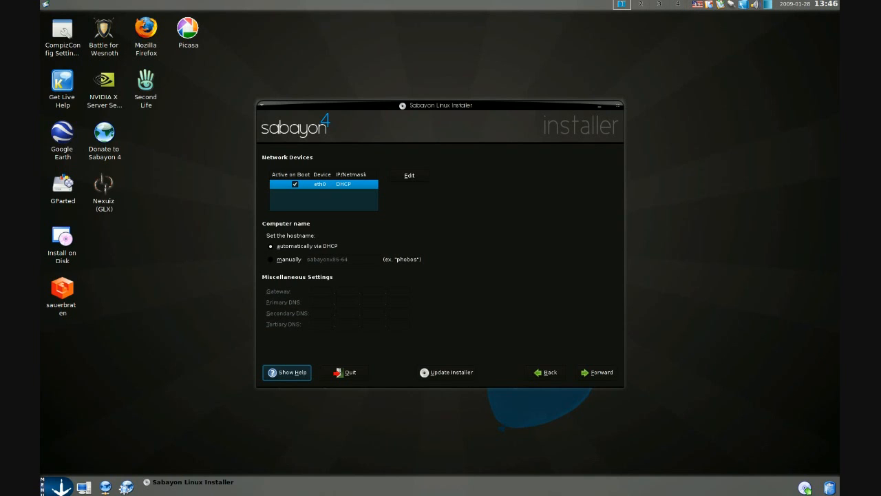
pyautogui.moveTo(413, 182)
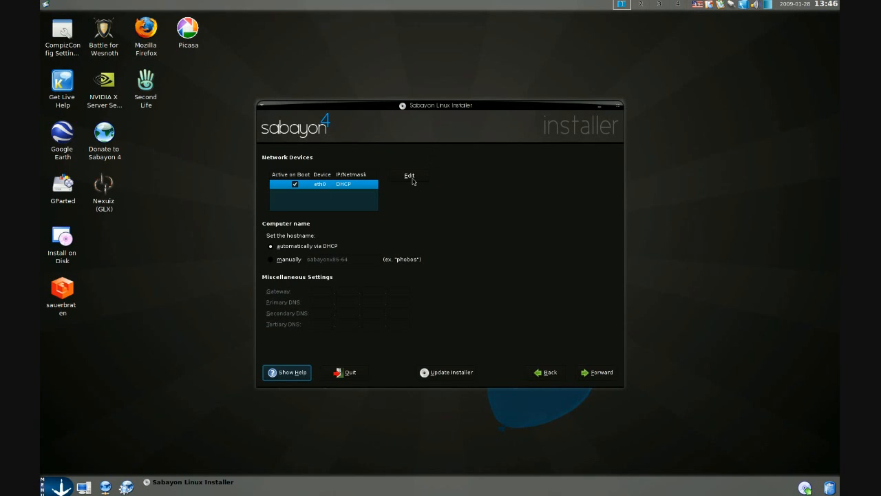
pyautogui.click(408, 176)
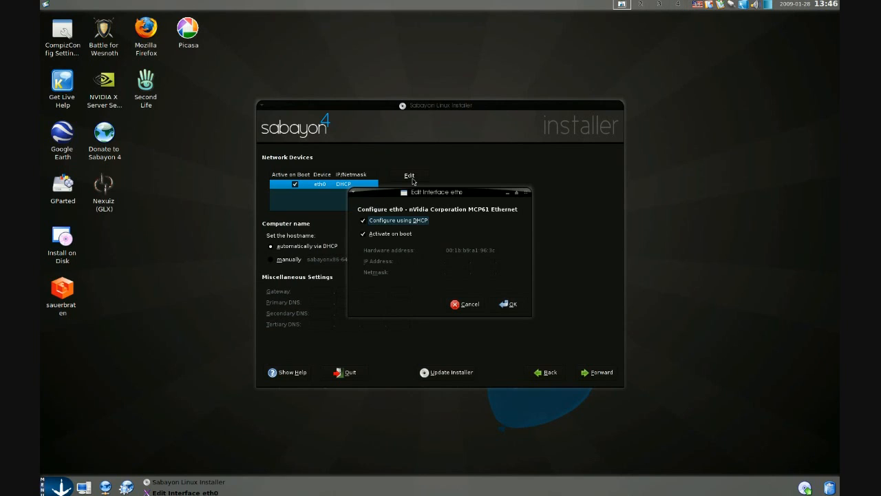
pyautogui.click(363, 220)
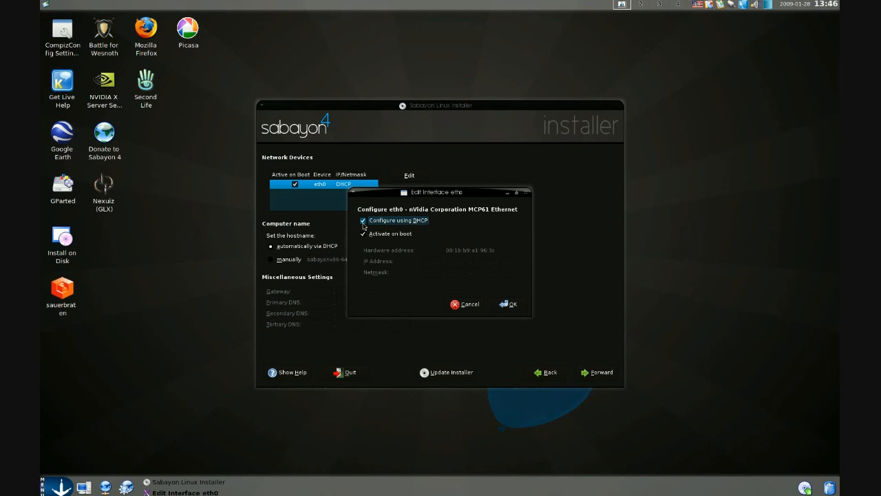
pyautogui.click(364, 221)
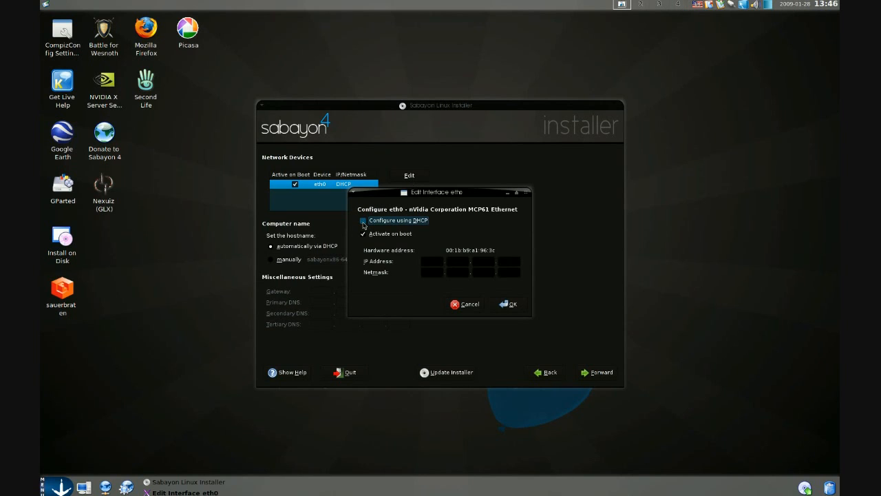
pyautogui.click(363, 220)
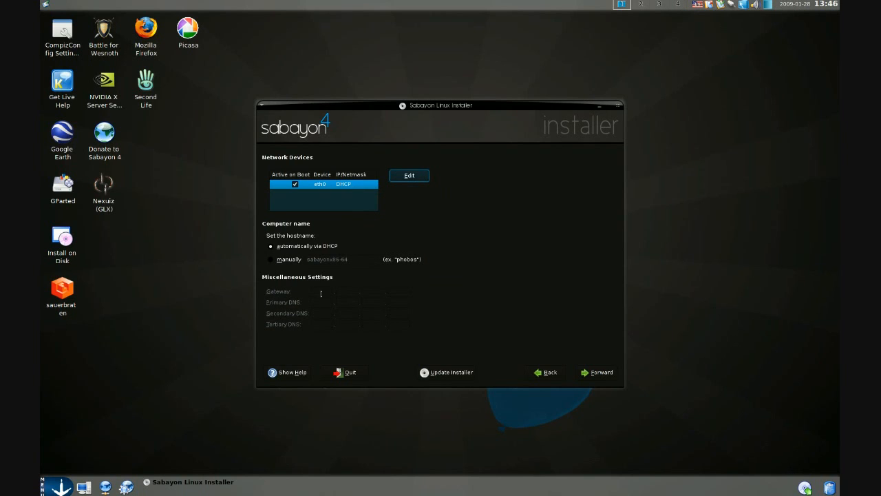
pyautogui.moveTo(540, 286)
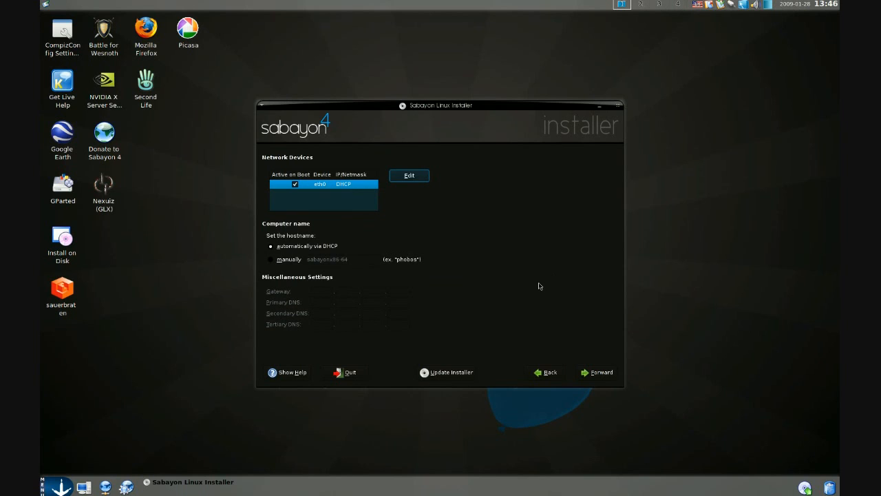
# Try manual hostname, revert to automatic via DHCP, and continue to the timezone step
pyautogui.click(270, 259)
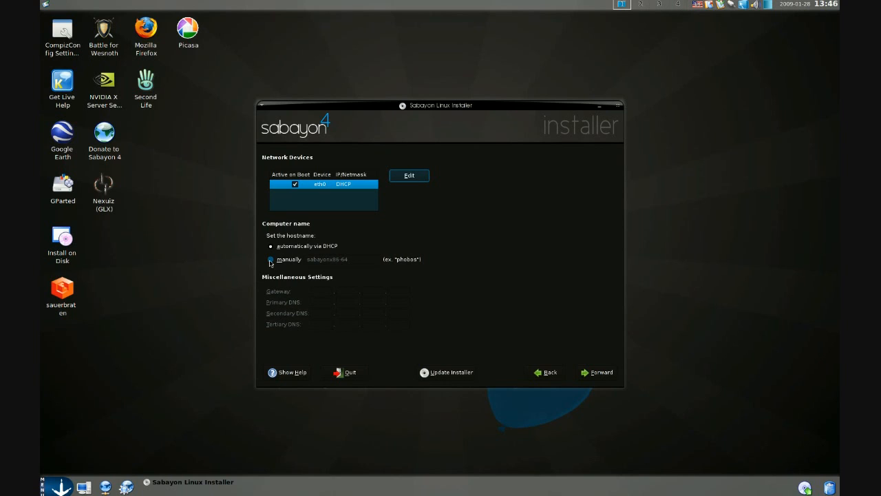
pyautogui.click(270, 259)
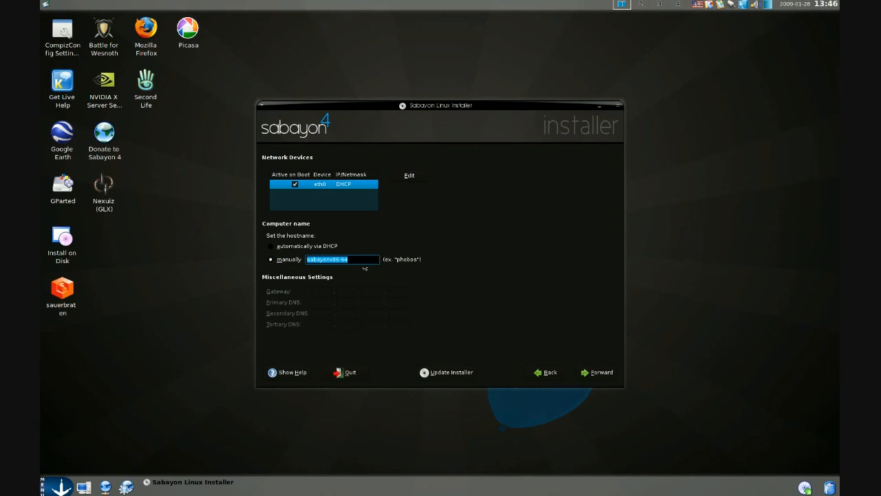
pyautogui.click(270, 246)
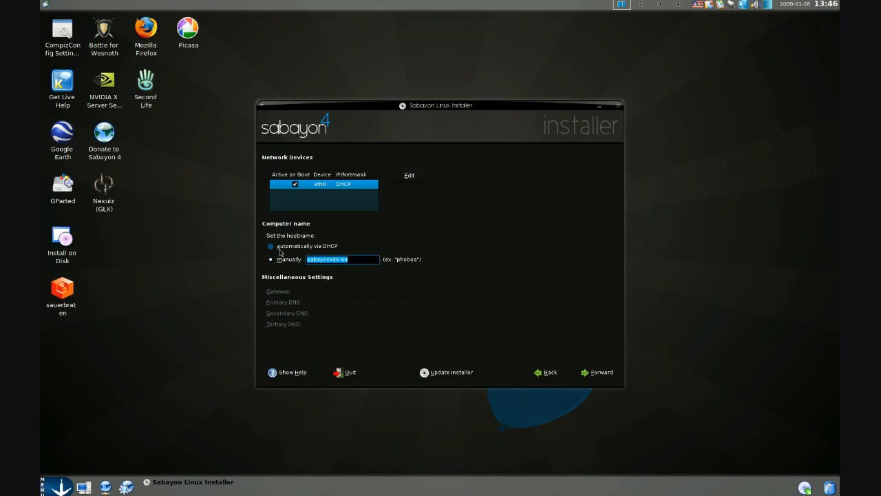
pyautogui.click(271, 246)
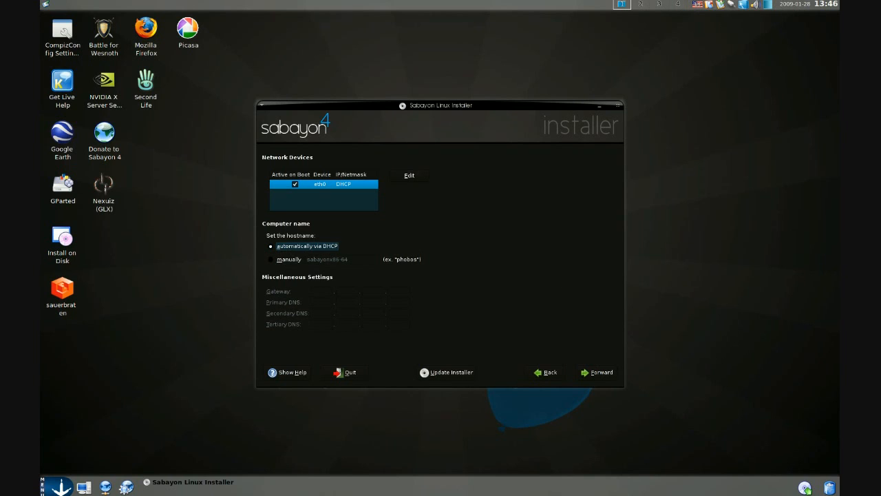
pyautogui.click(596, 372)
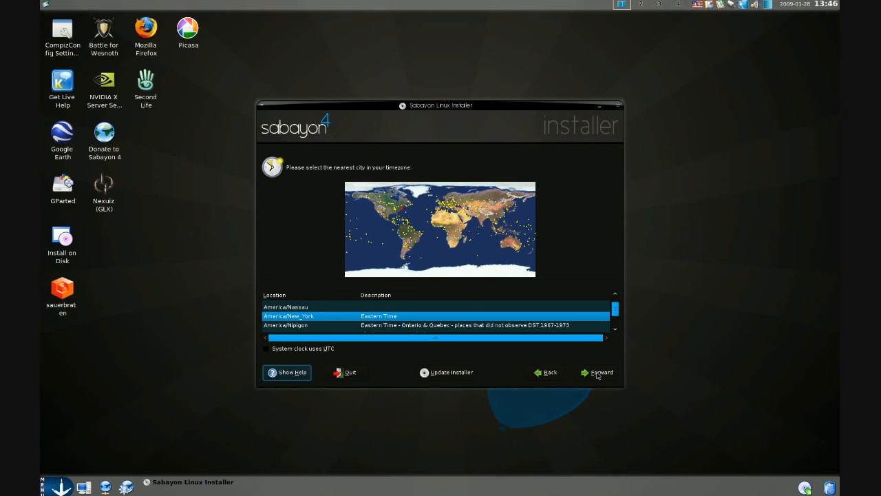
# Accept America/New_York as timezone and continue to the root and user account page
pyautogui.click(596, 373)
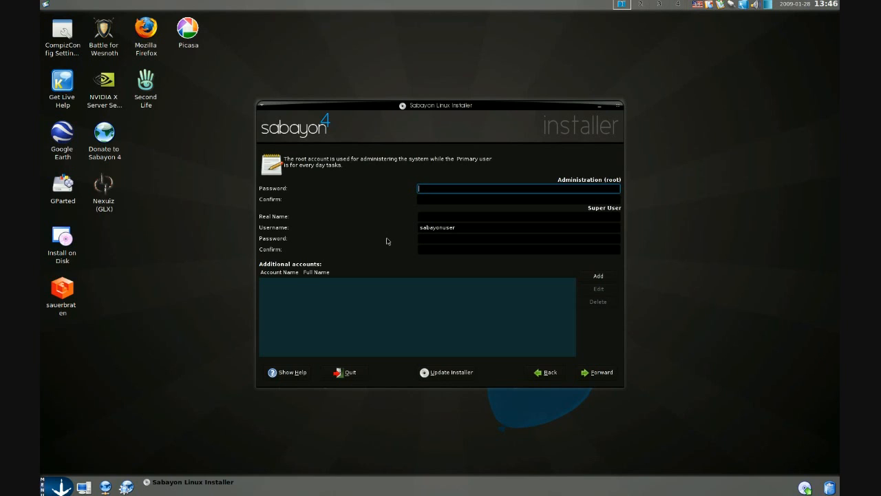
pyautogui.moveTo(443, 246)
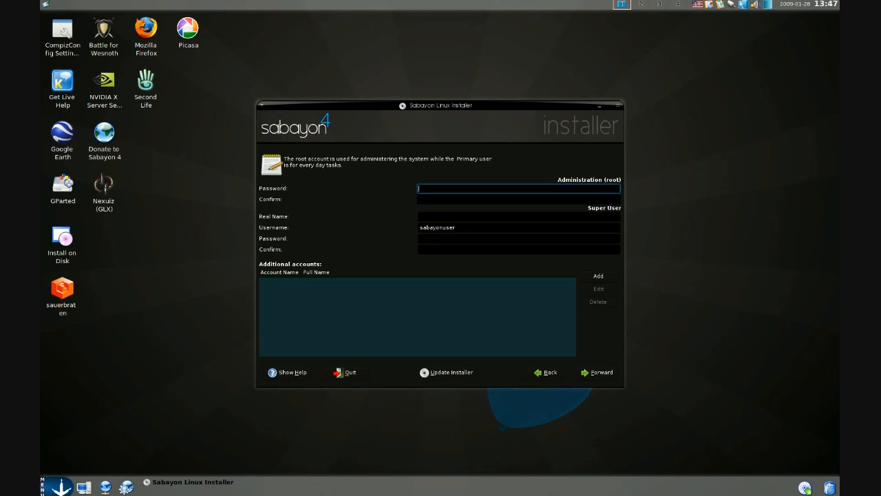
pyautogui.moveTo(607, 277)
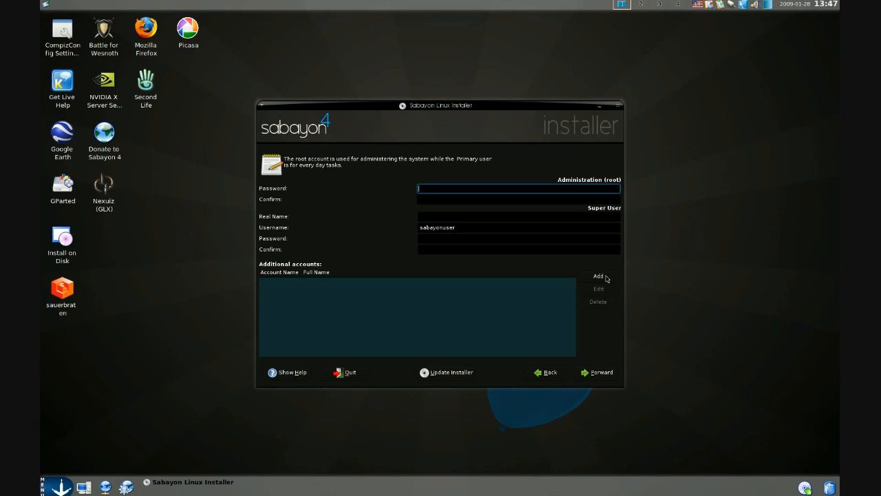
pyautogui.moveTo(595, 309)
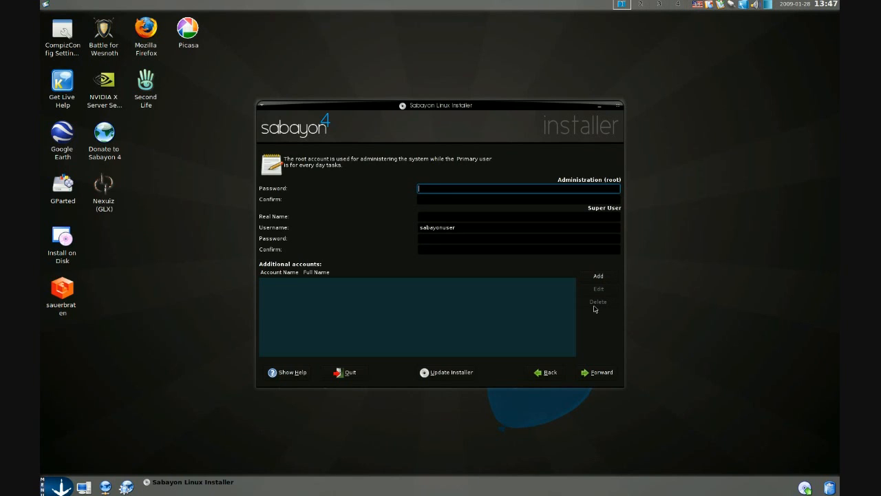